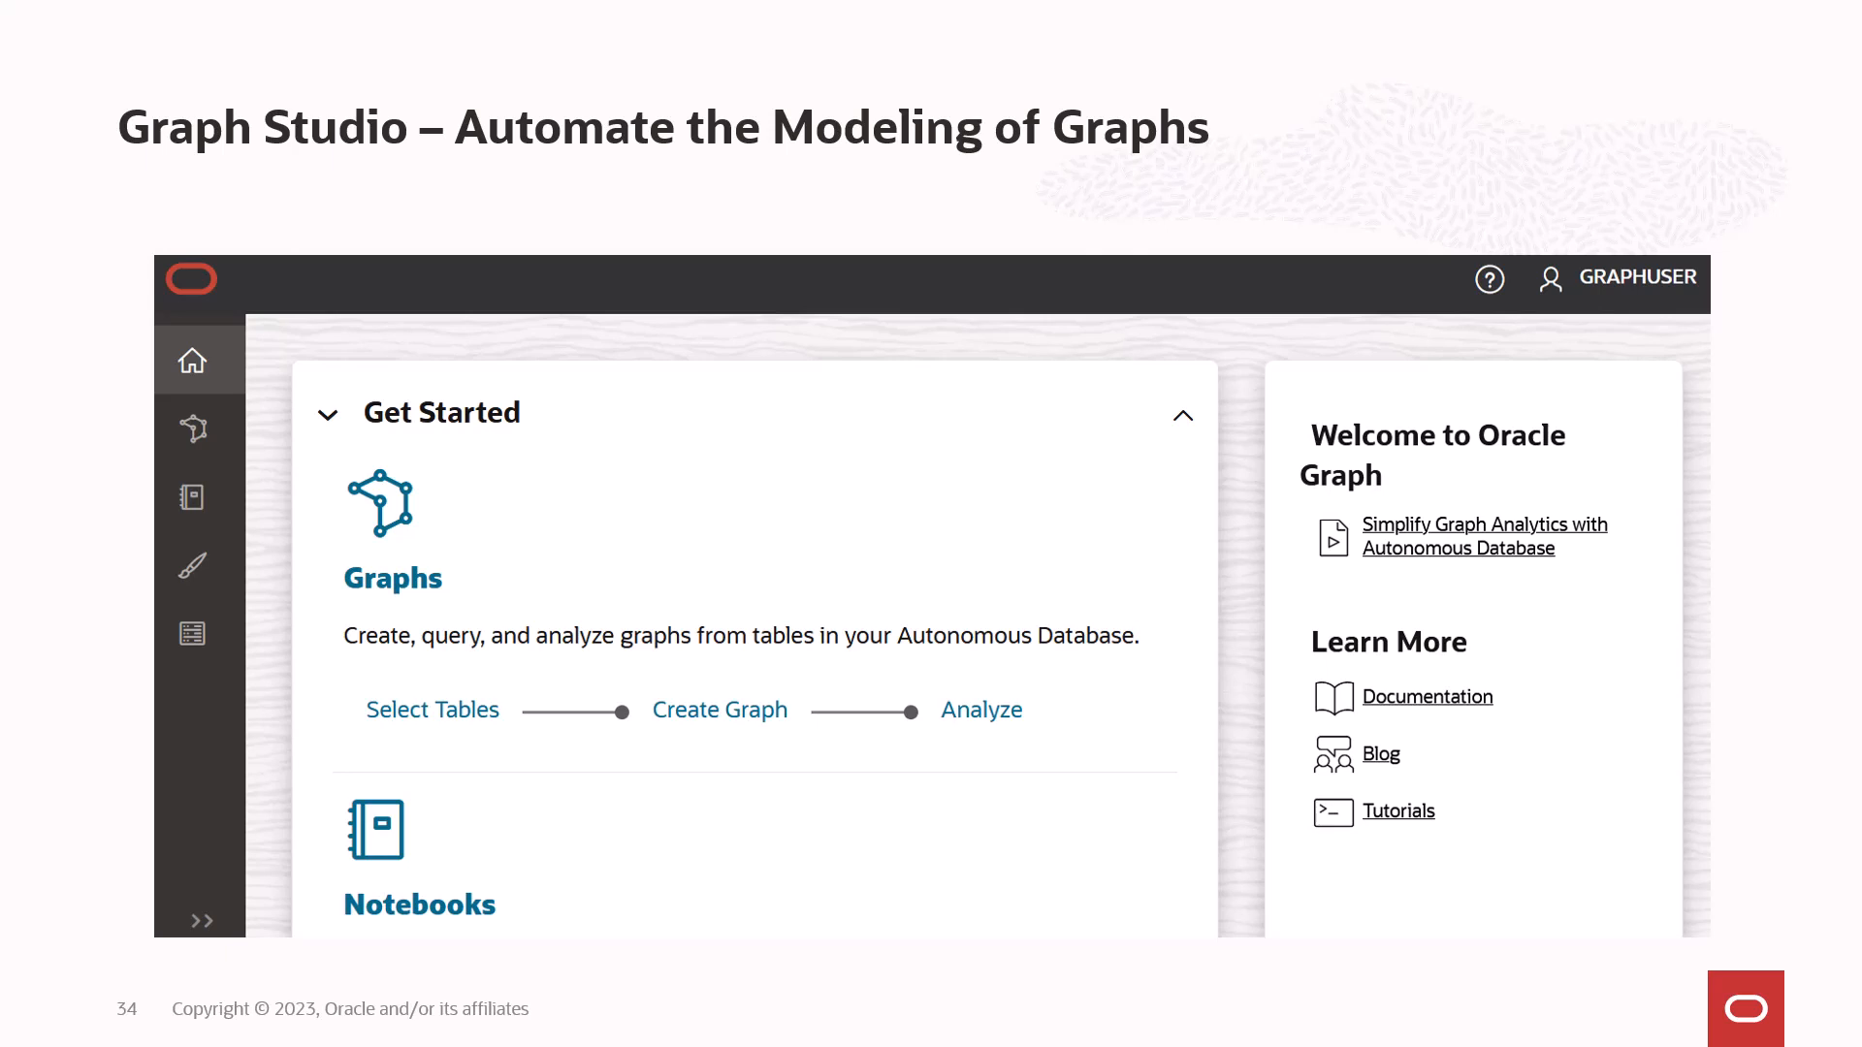
key(Right)
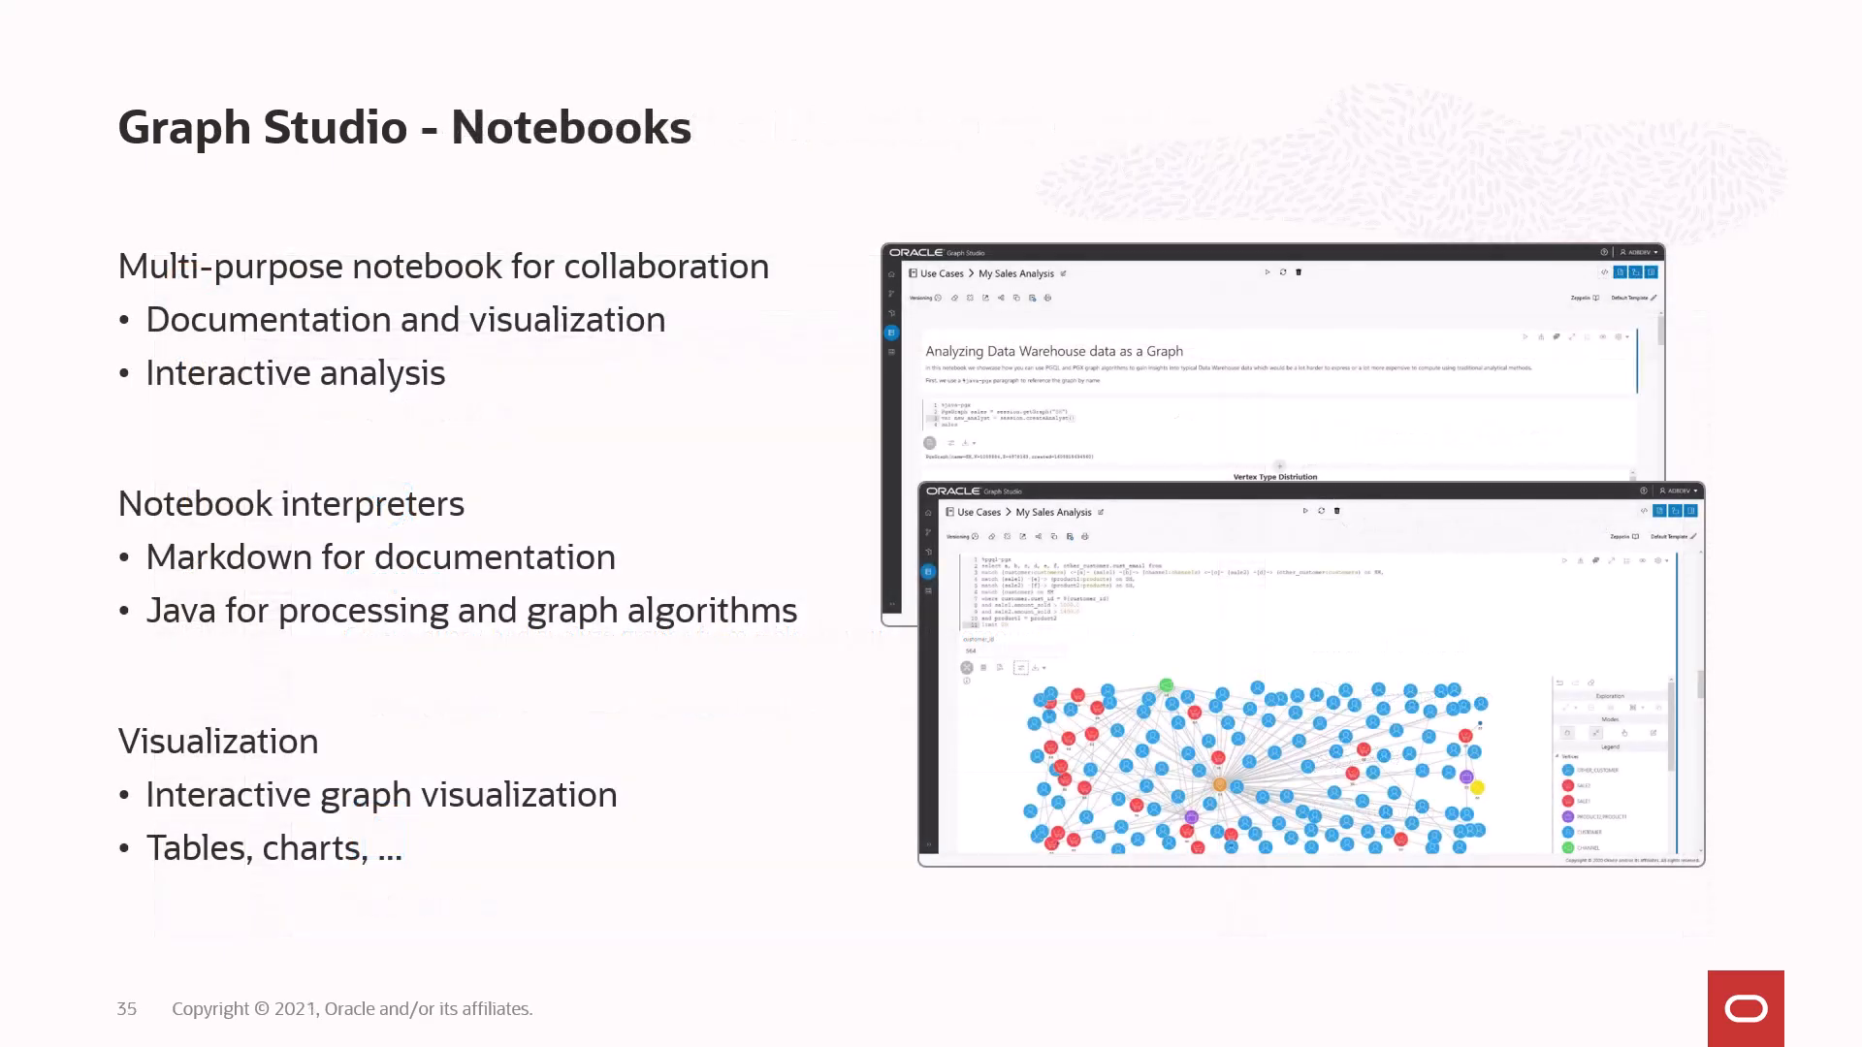